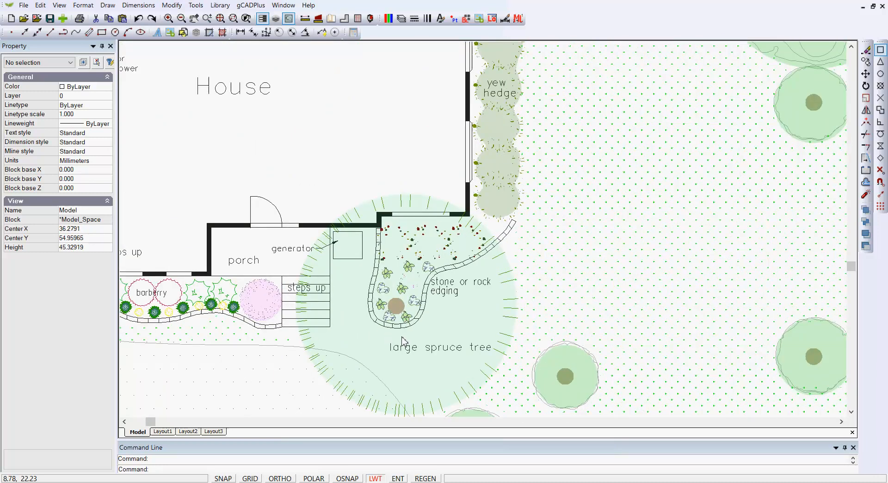
mouse_move(443, 345)
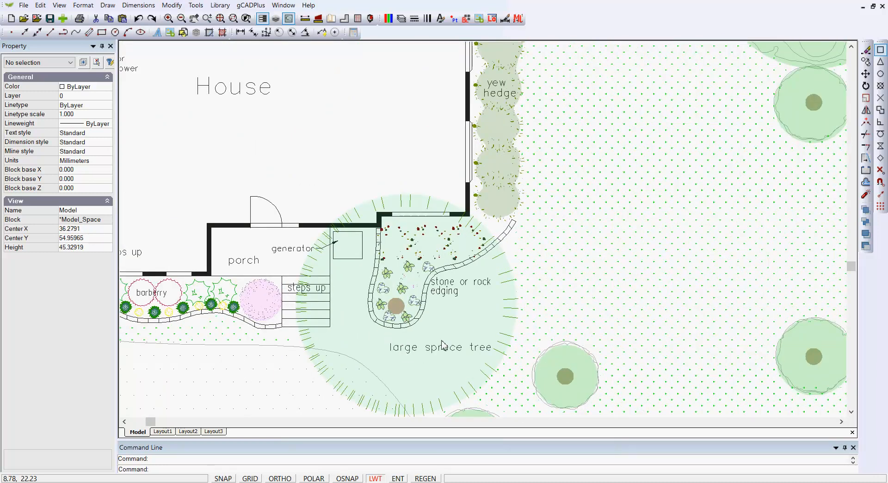
mouse_move(442, 348)
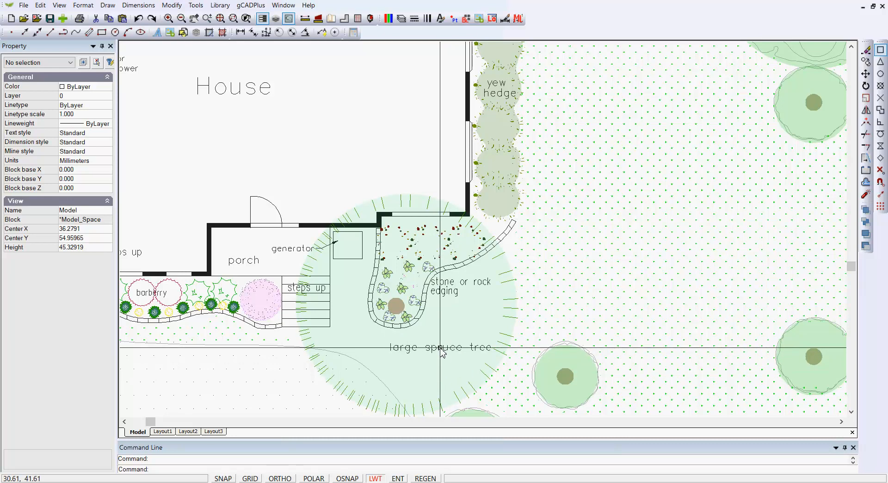
mouse_move(456, 306)
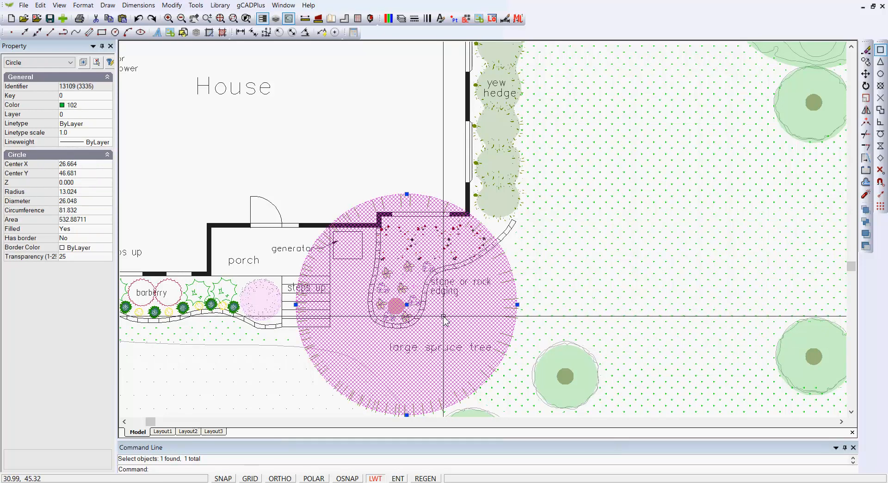
mouse_move(101, 125)
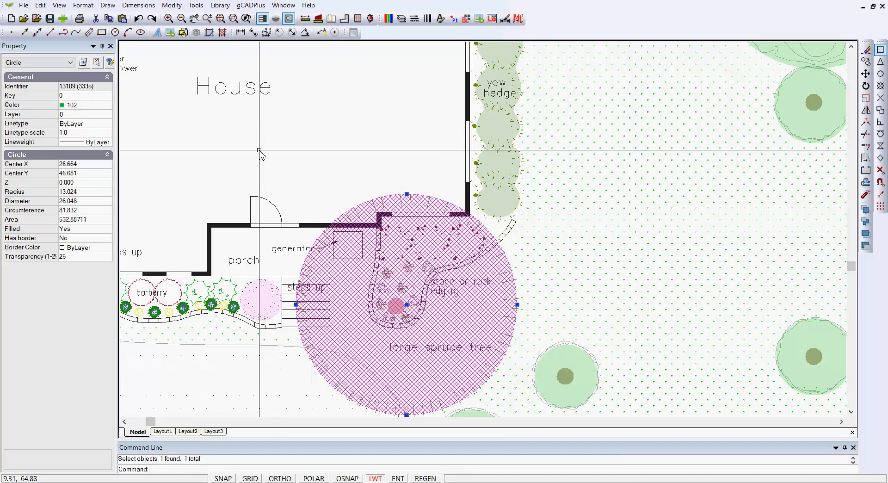
mouse_move(225, 157)
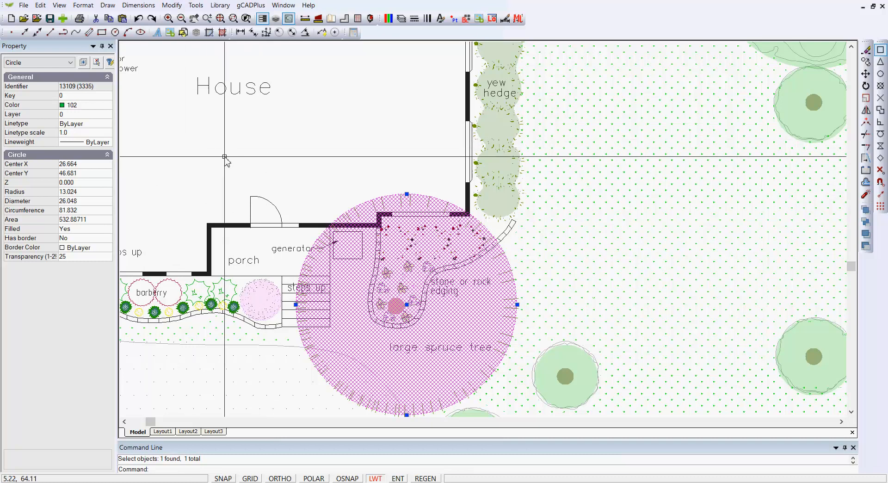
mouse_move(335, 181)
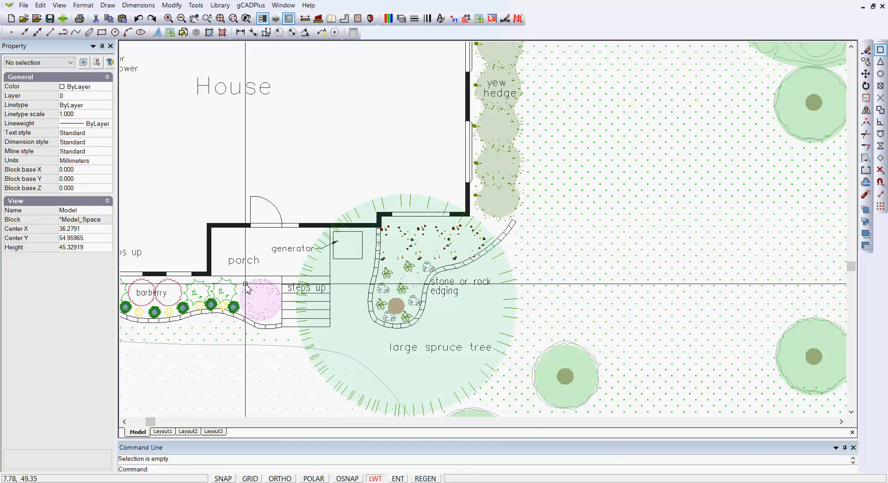
Switch to the Layout1 sheet and zoom to fit the whole A1 sheet in view.
click(162, 431)
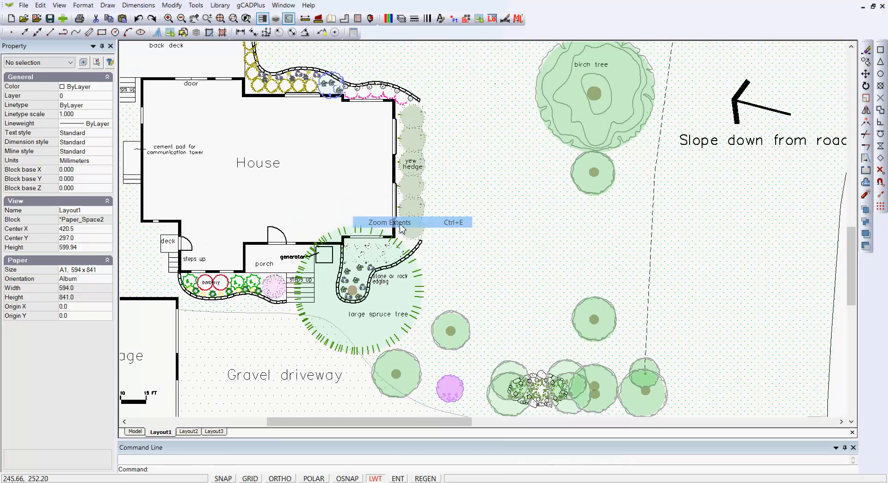
click(389, 222)
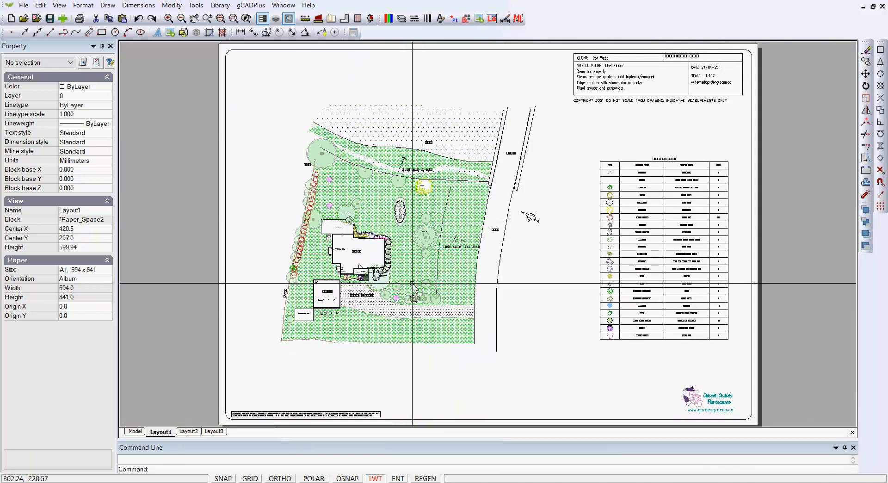
mouse_move(412, 286)
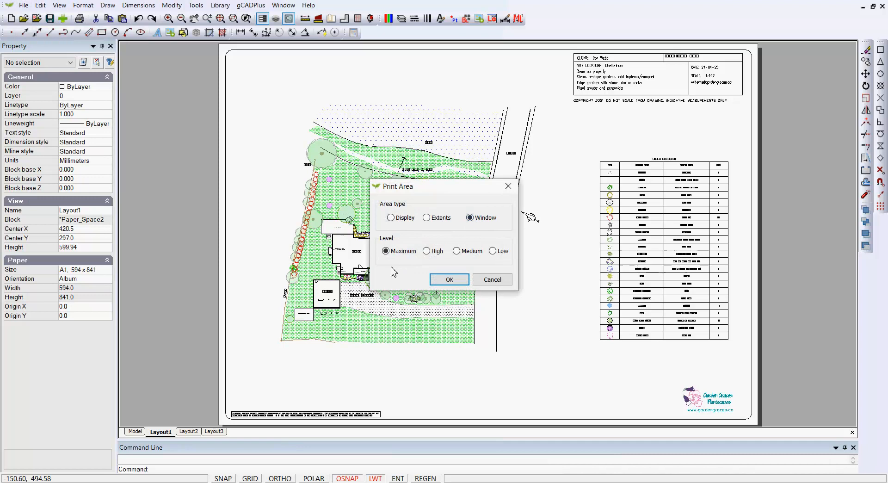
mouse_move(484, 325)
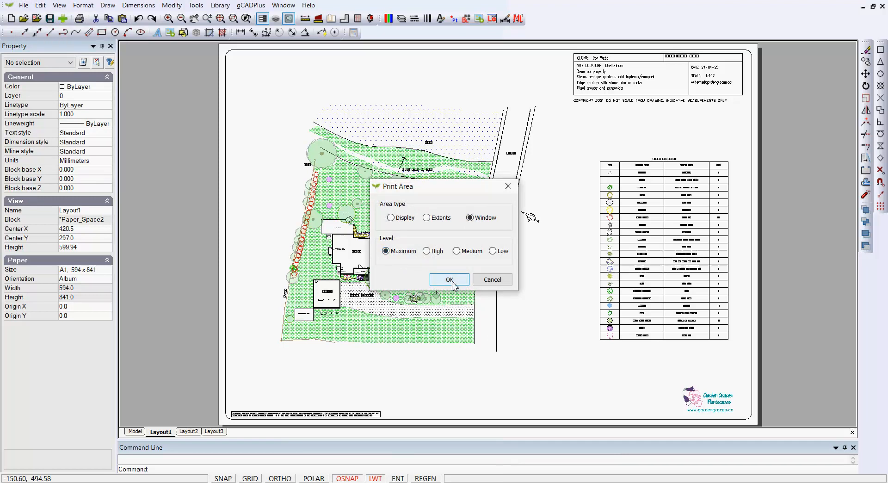
Confirm the maximum-quality window print and save it as Garces.pdf on the Desktop.
click(450, 279)
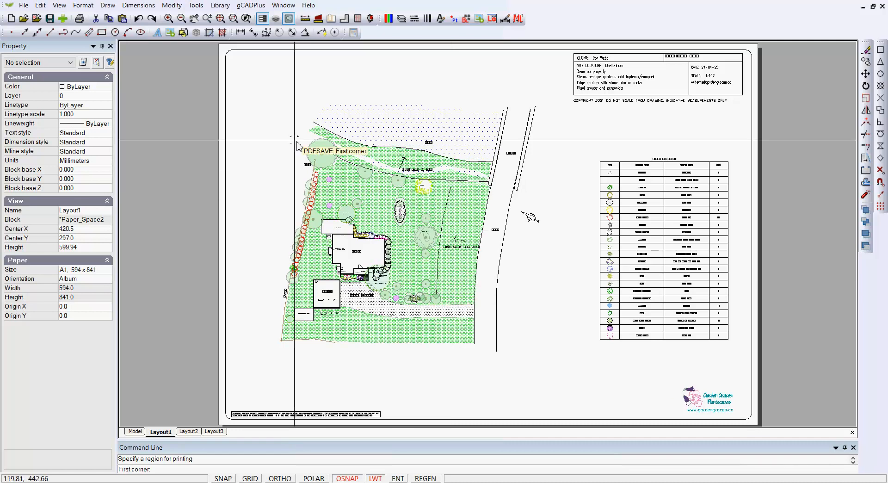
mouse_move(223, 48)
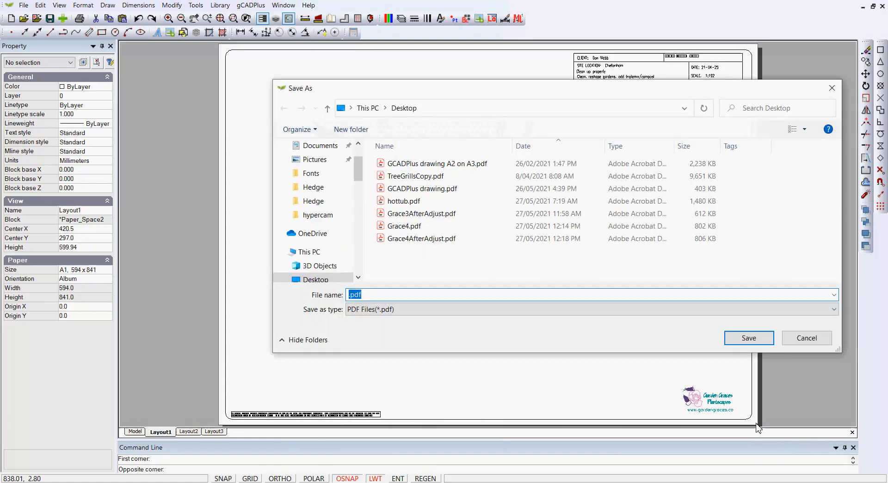
click(422, 239)
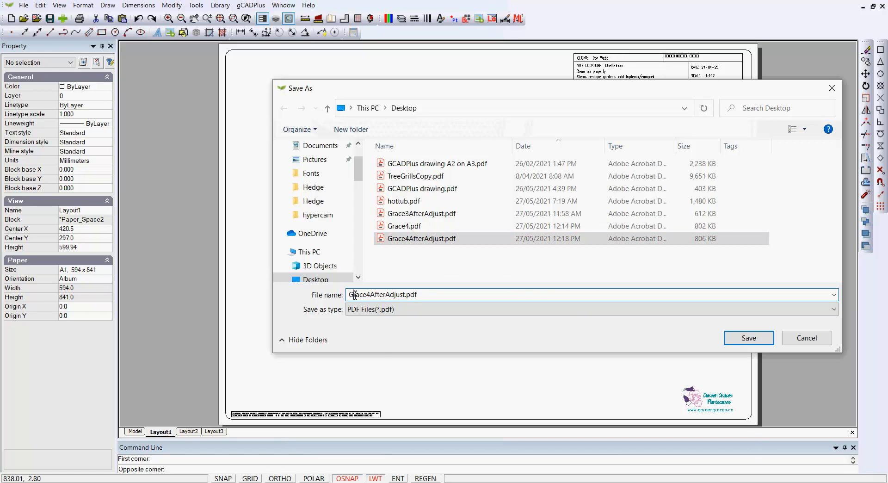
text(Garces.pdf)
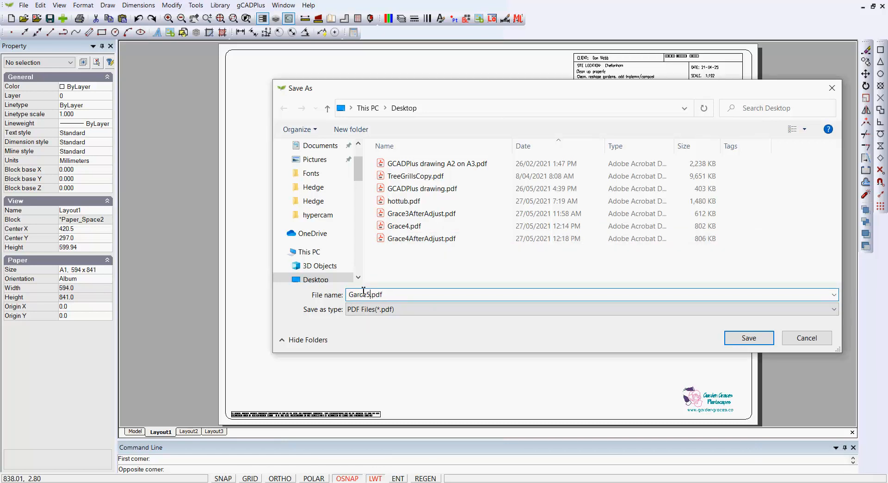
click(747, 338)
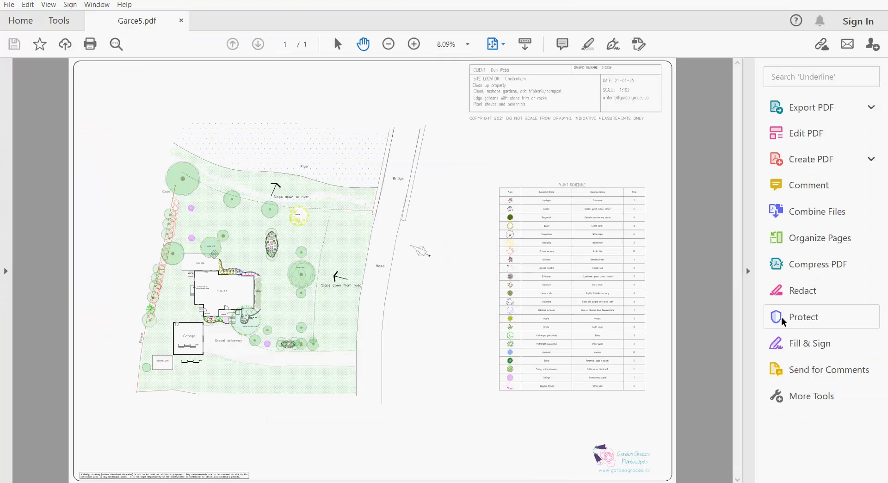
Review the printed A1 landscape garden plan PDF in Adobe Acrobat Reader.
click(810, 107)
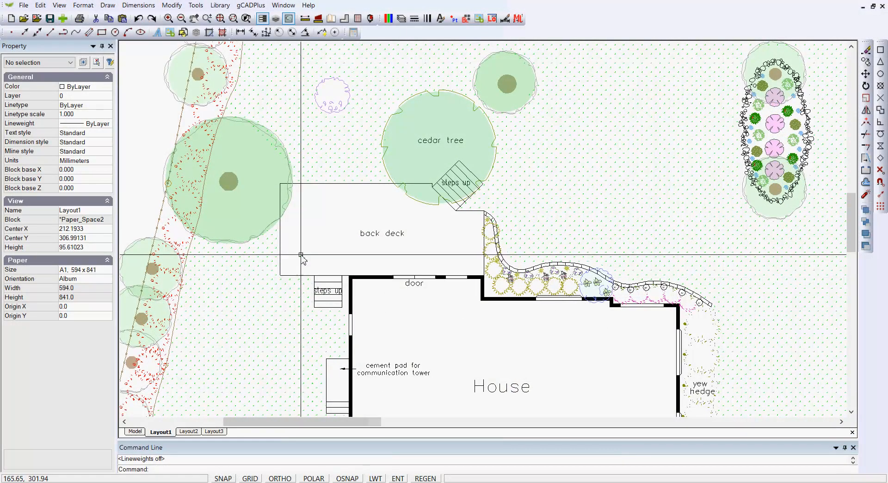
mouse_move(249, 197)
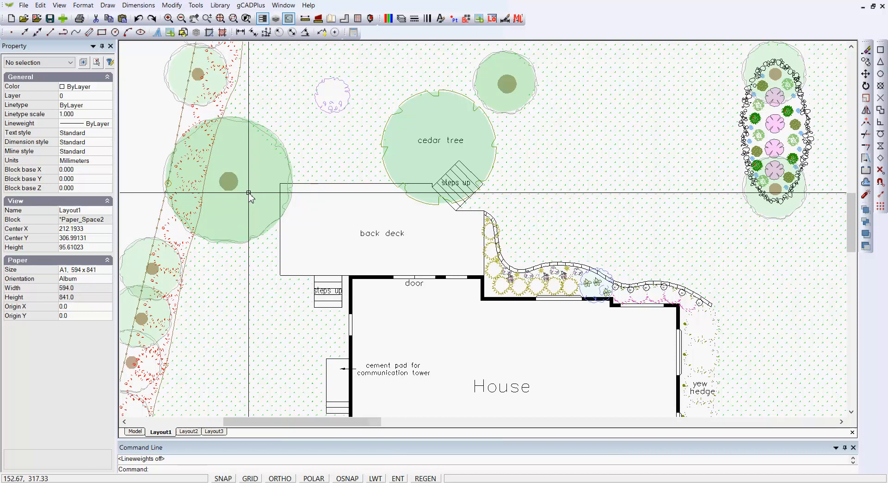
mouse_move(235, 237)
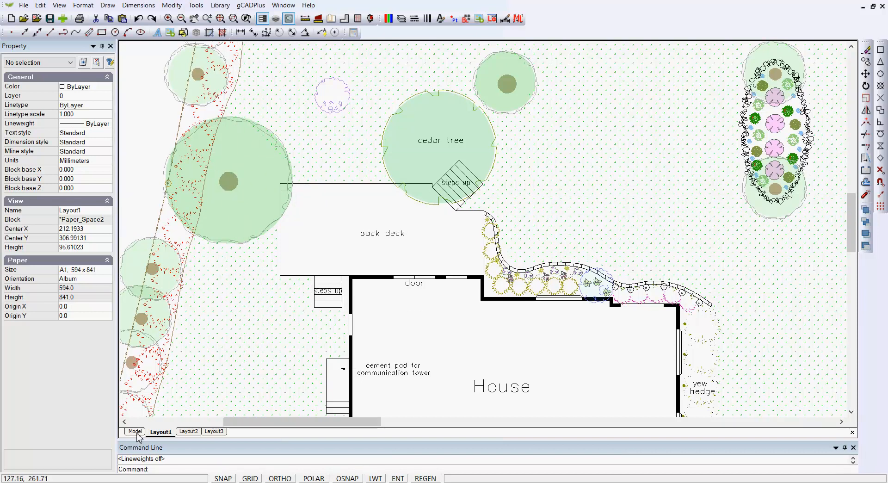
Return from Layout1 to the Model drawing of the garden.
click(135, 431)
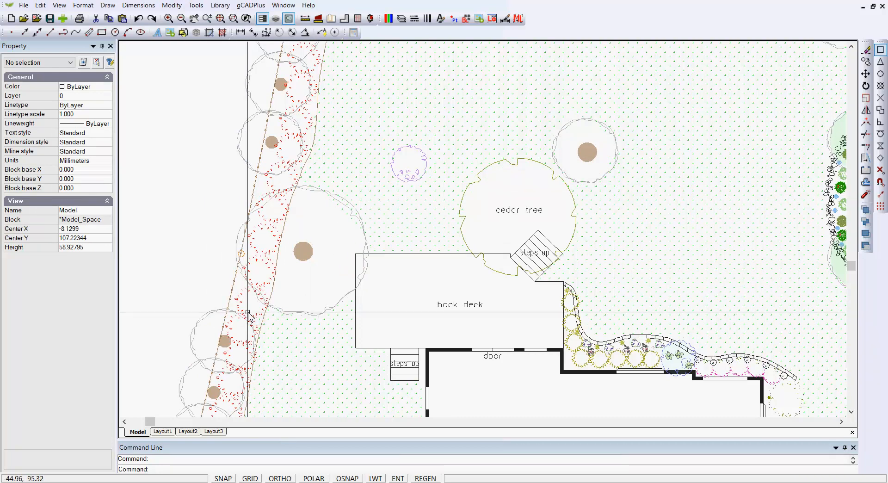
mouse_move(313, 190)
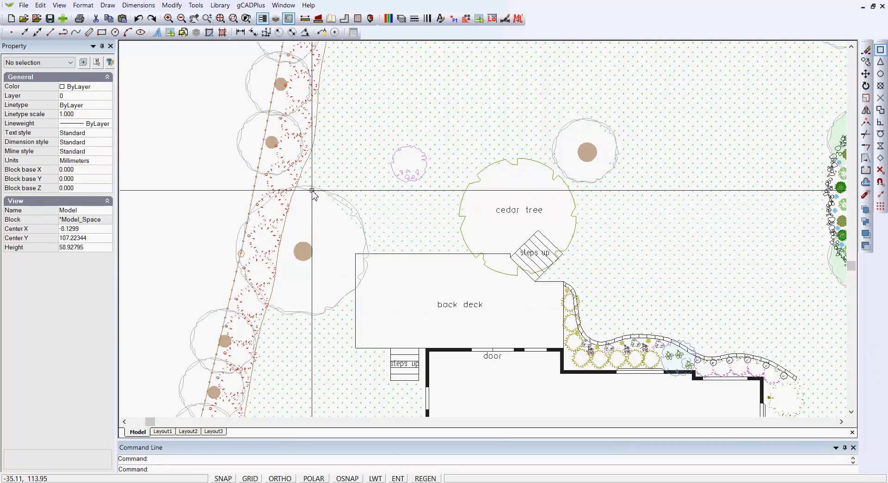
mouse_move(283, 191)
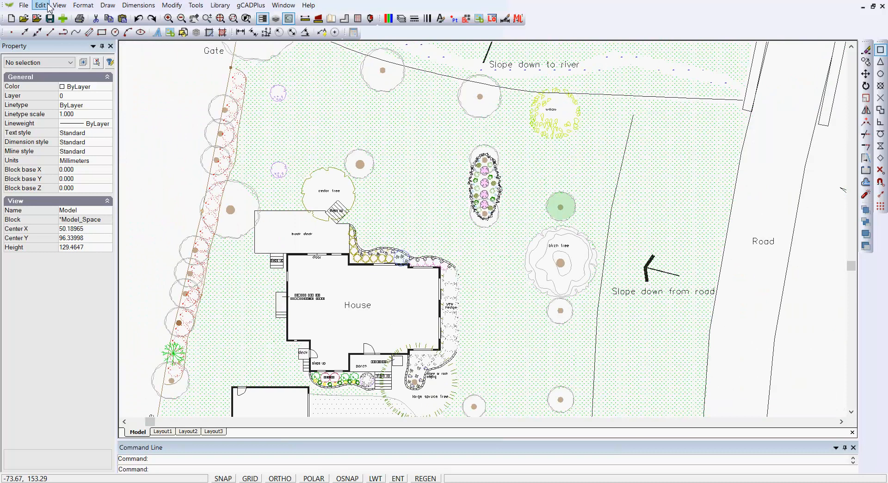
click(59, 5)
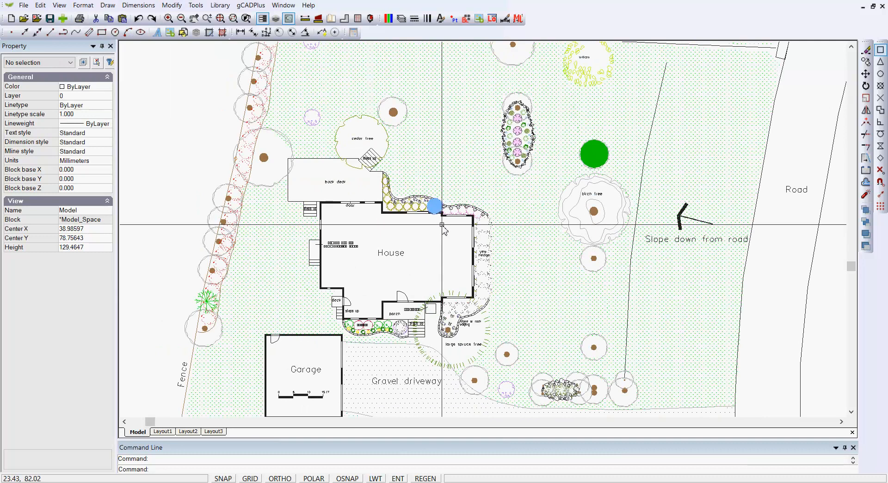
click(593, 154)
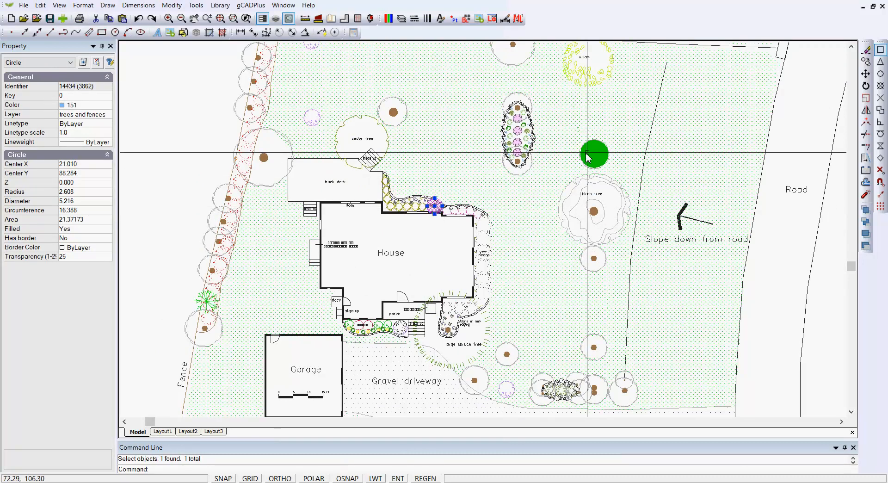
right_click(594, 153)
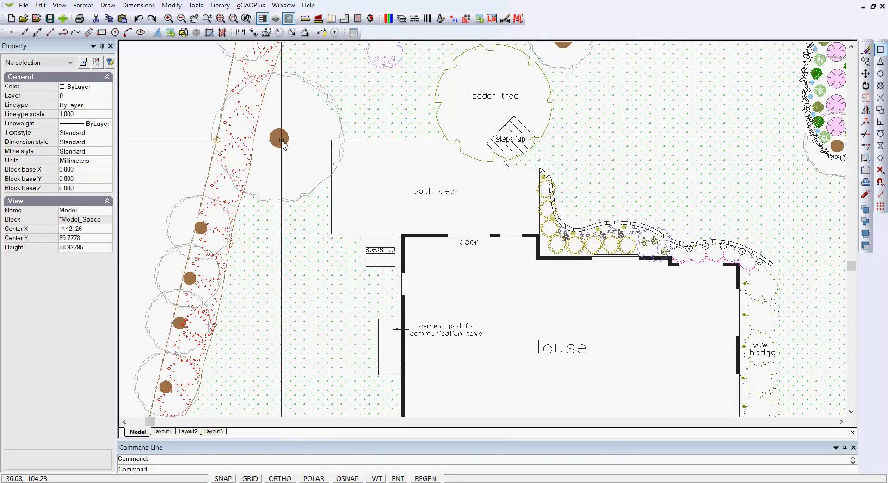
click(278, 138)
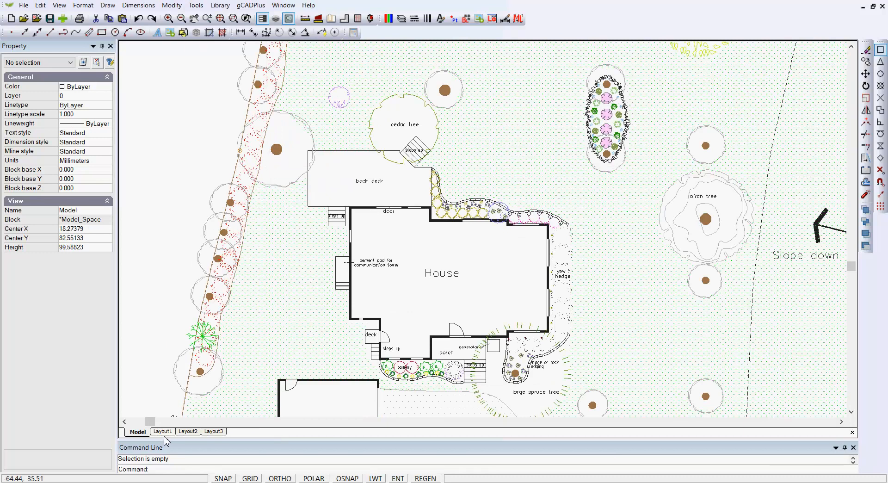
click(162, 431)
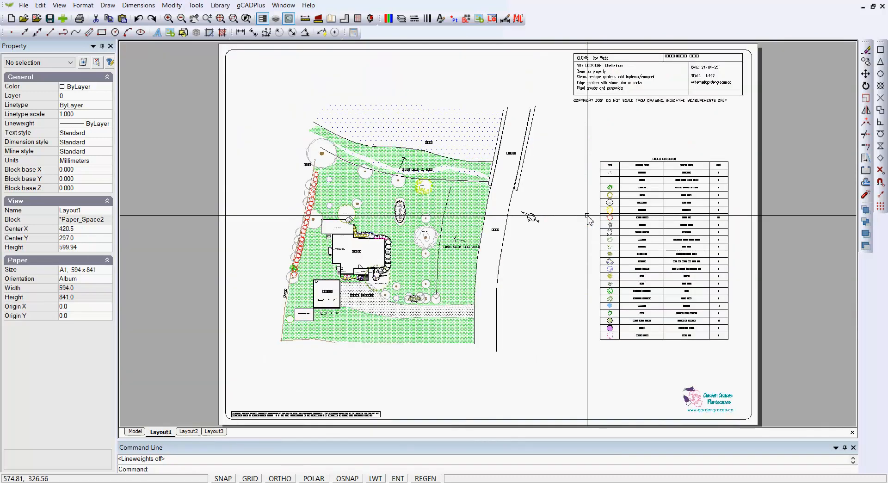
mouse_move(485, 295)
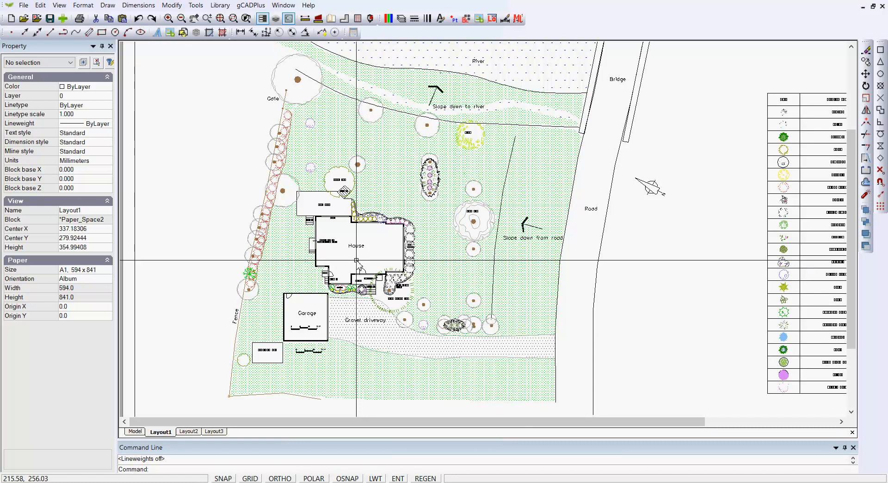
mouse_move(534, 252)
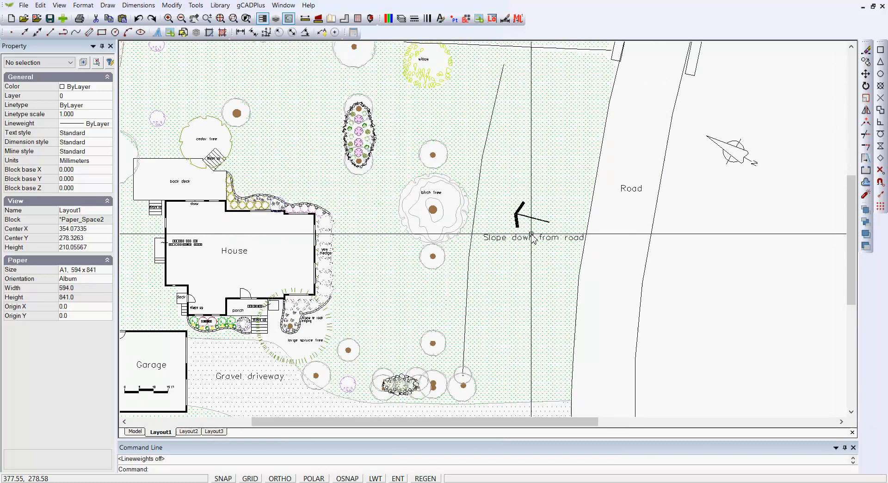
mouse_move(400, 277)
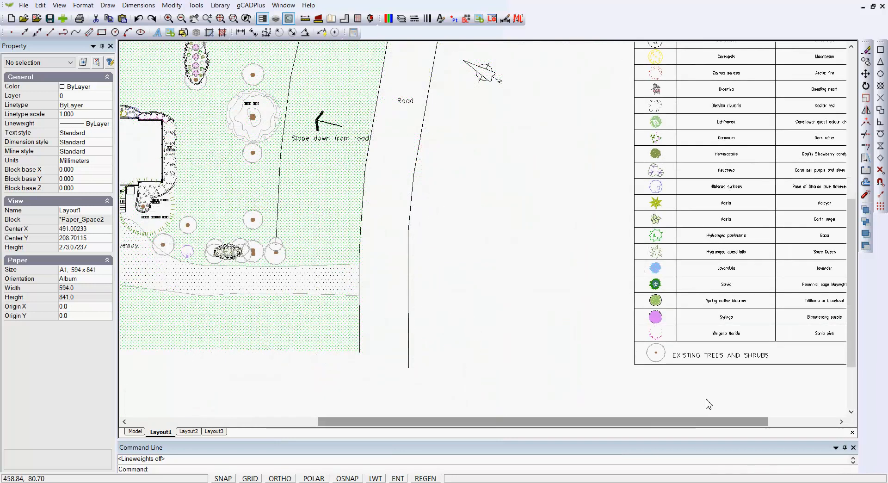
mouse_move(727, 366)
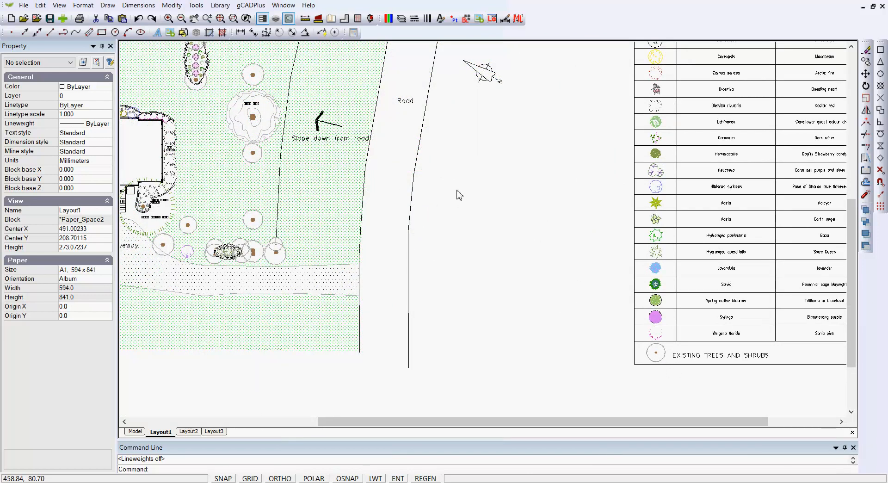
mouse_move(262, 141)
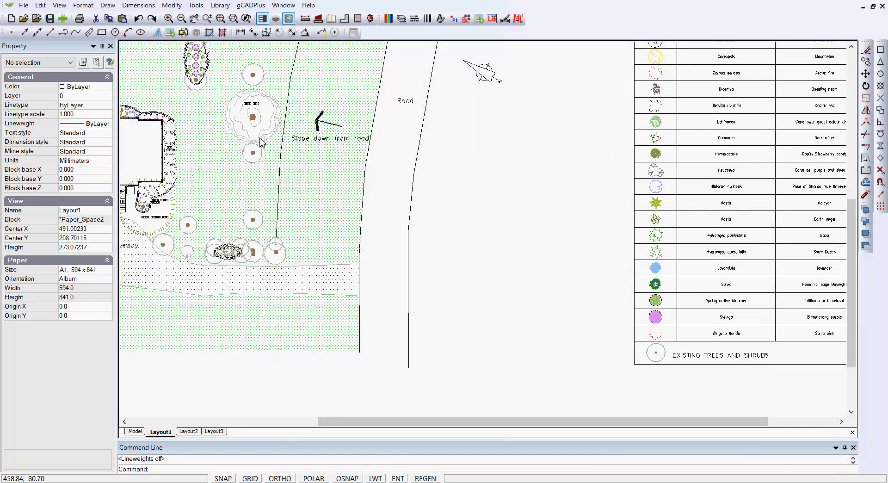
mouse_move(475, 331)
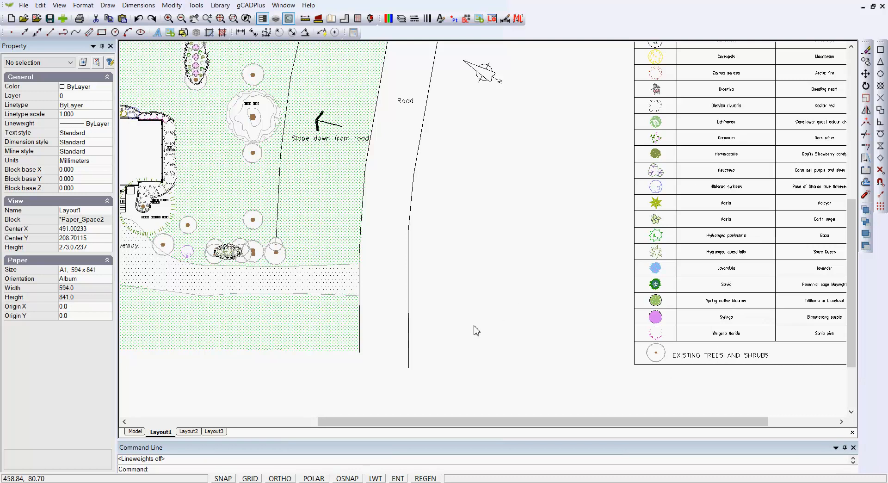
right_click(476, 331)
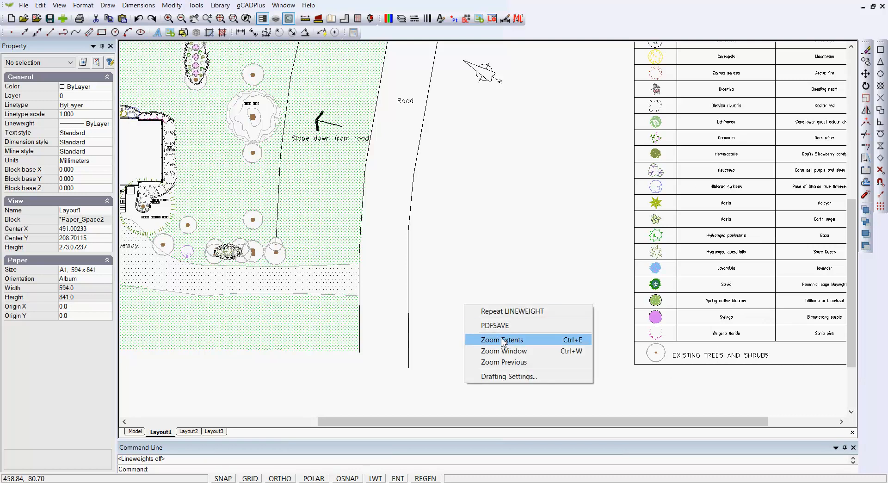
click(499, 340)
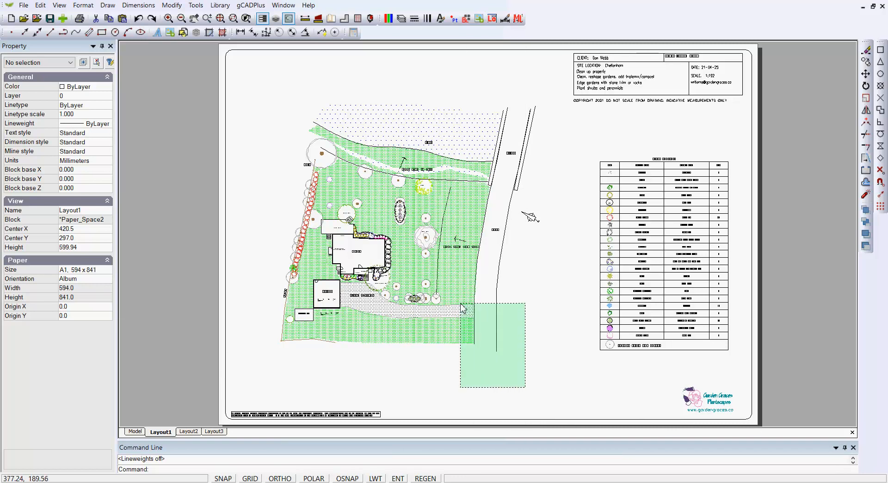
Select the garden plan viewport and set its Fixed Scale property to No.
click(463, 305)
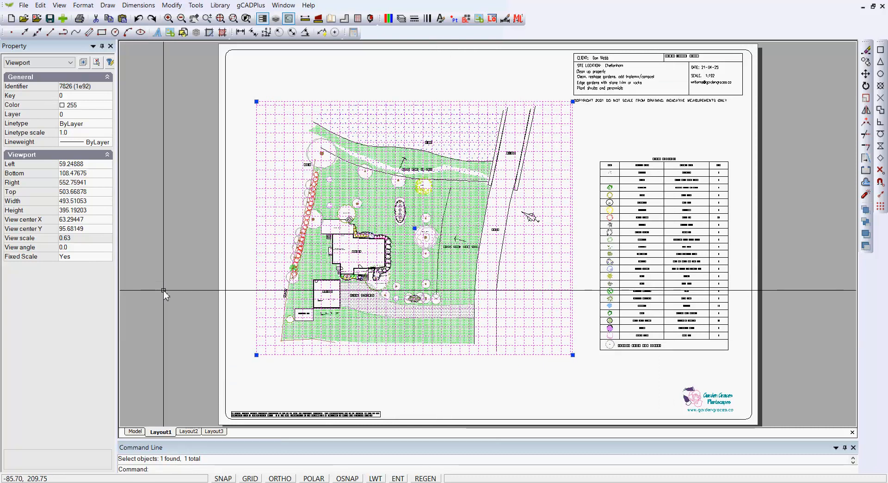
click(85, 256)
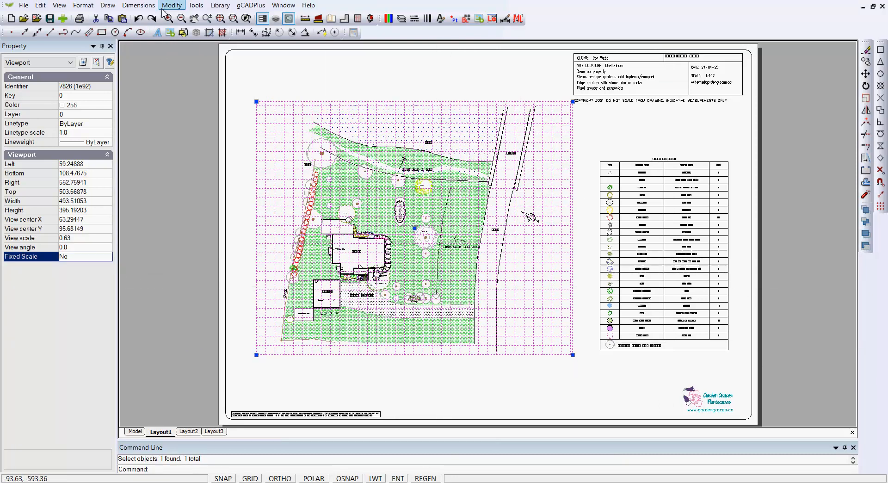
Apply Set fixed scale in layout to the plan viewport, entering 1/28.
click(171, 5)
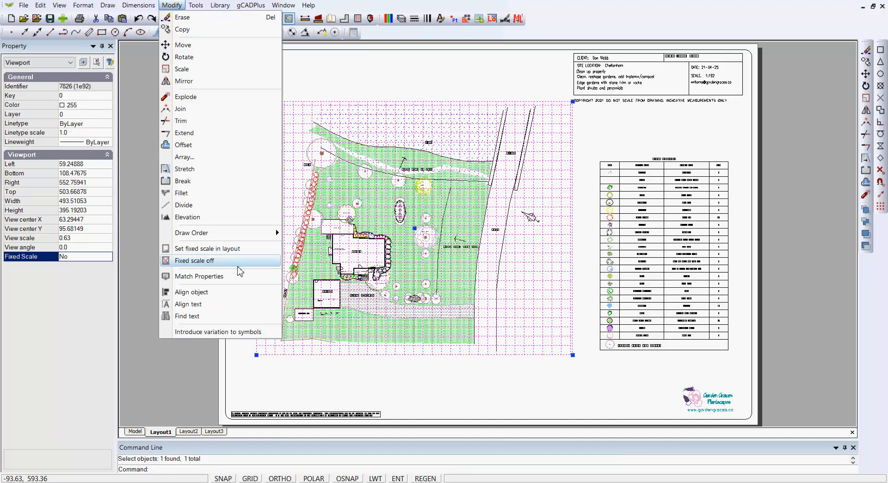
click(194, 261)
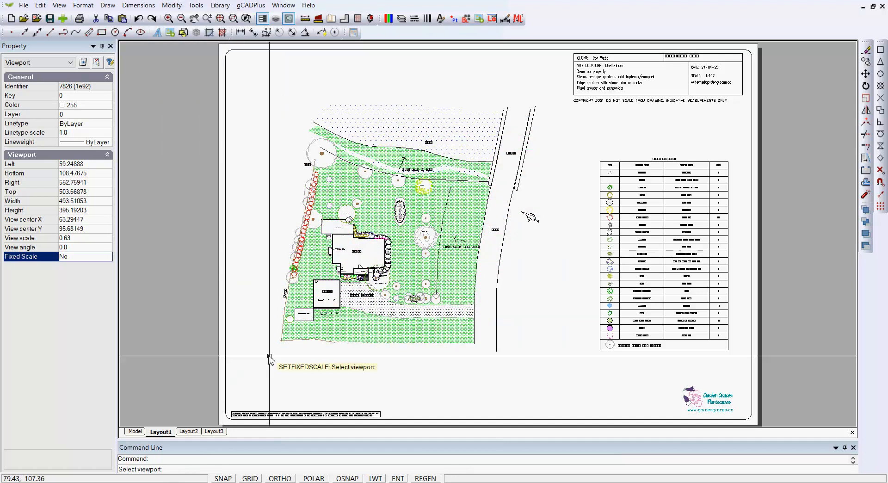
click(421, 227)
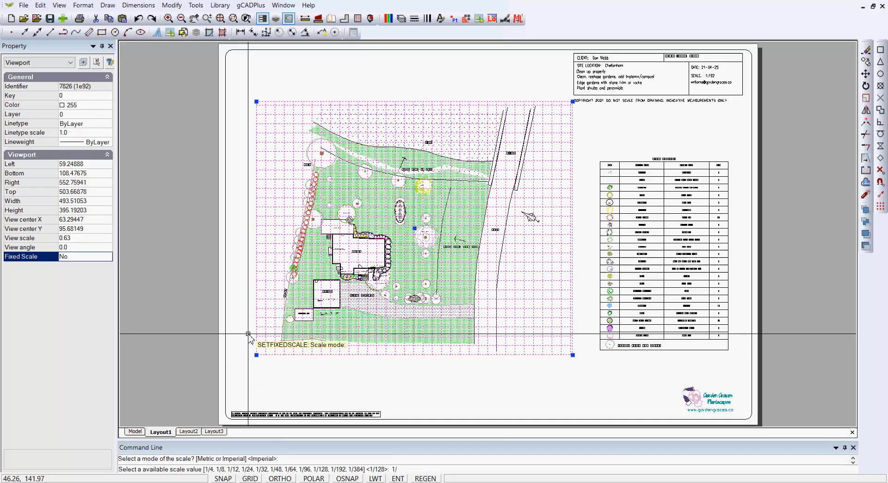
text(1/28)
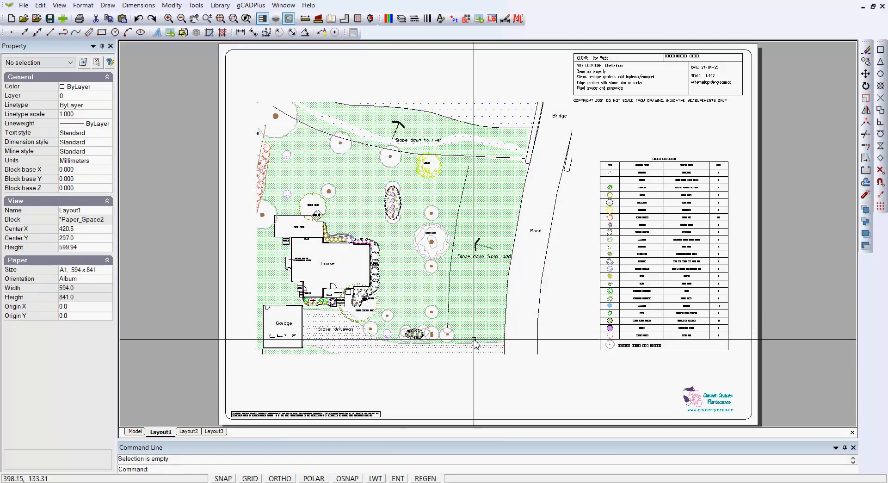
Enlarge the plan viewport, adjust its framing in model space and display it back on the layout.
drag(474, 339, 552, 385)
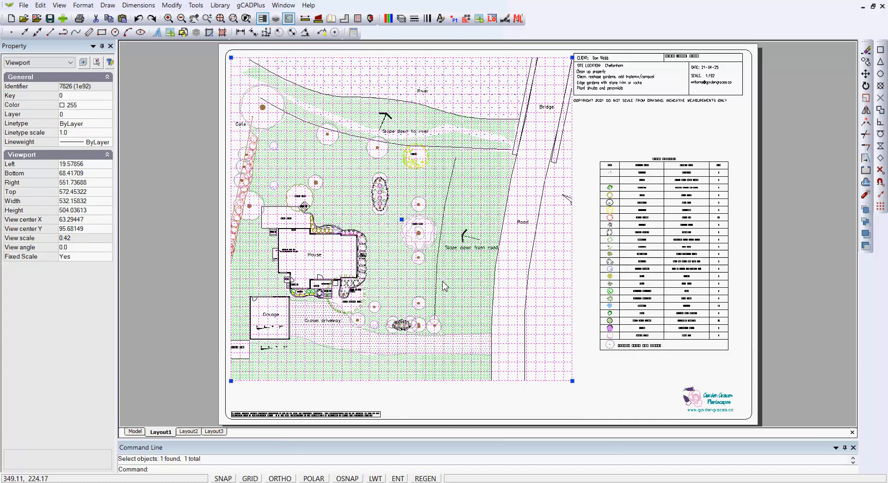
click(137, 432)
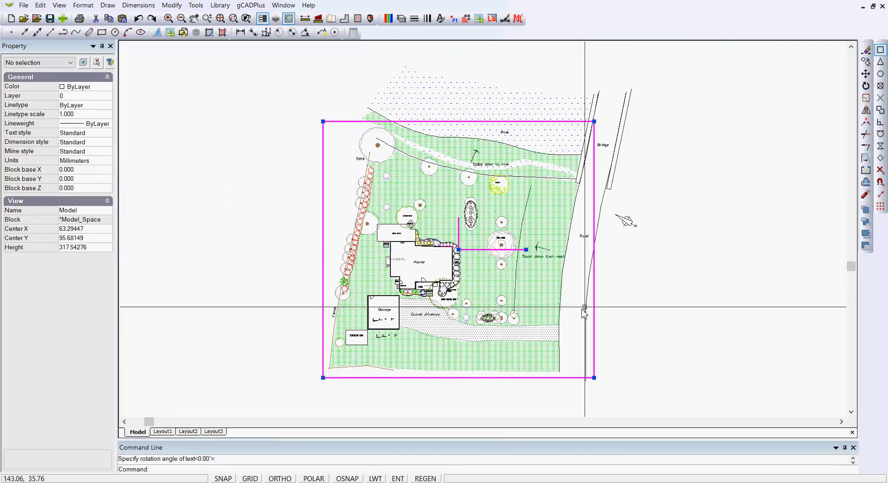
mouse_move(584, 209)
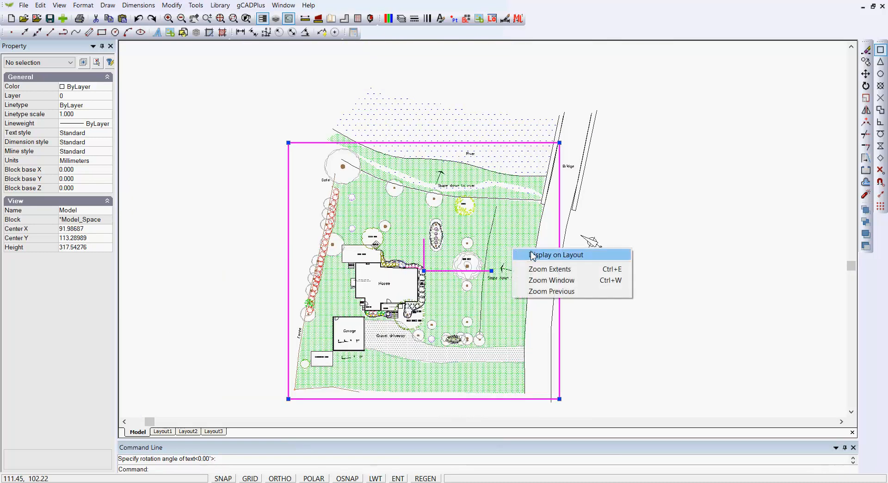
click(556, 254)
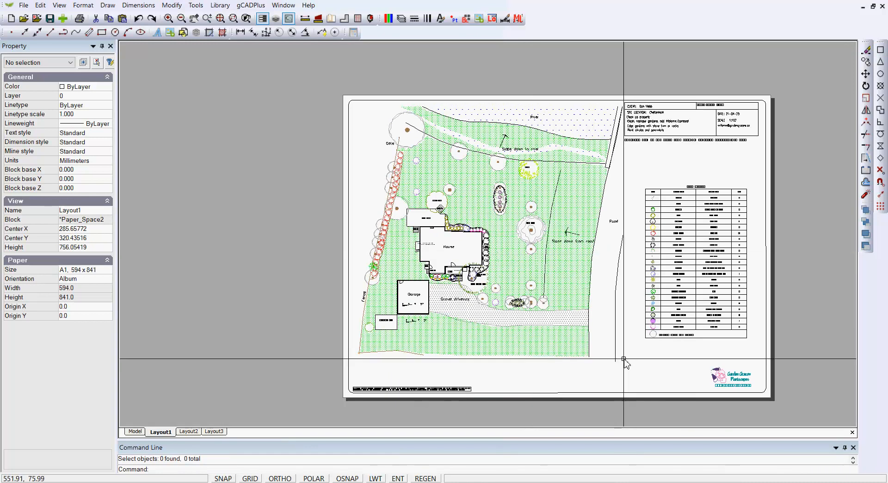
mouse_move(644, 74)
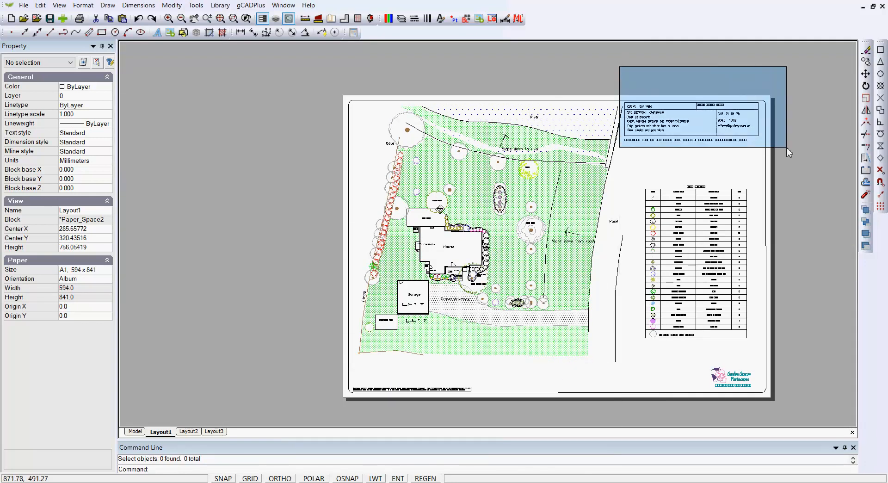
Start scaling the selected title block from a picked base point.
right_click(702, 119)
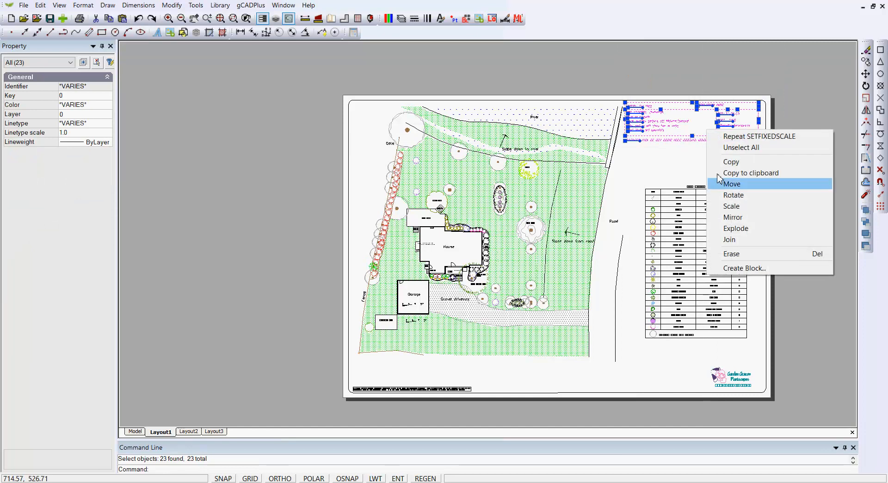
click(731, 205)
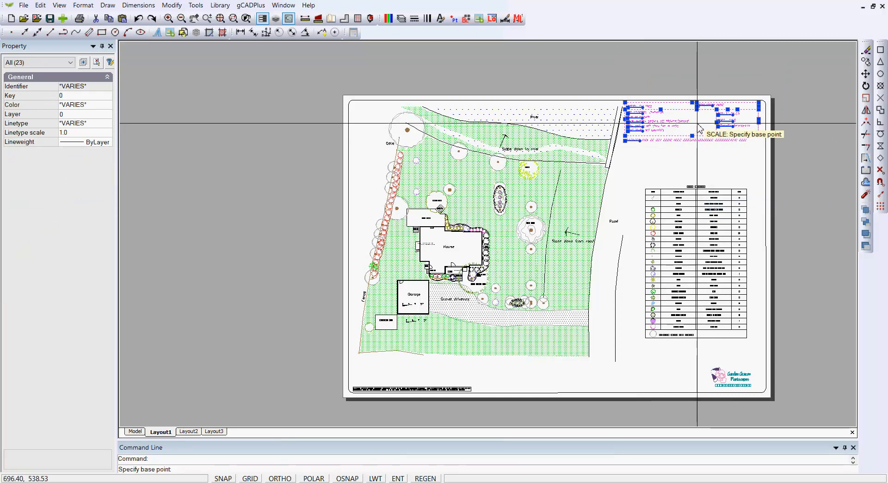
click(696, 123)
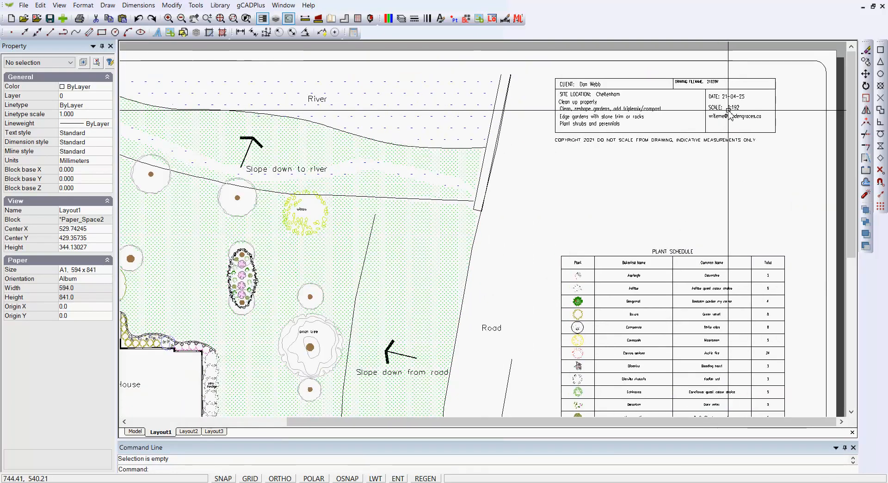
Edit the title block note to read SCALE: 1:128 and zoom to the whole sheet.
click(734, 108)
text(SCALE: 1:128)
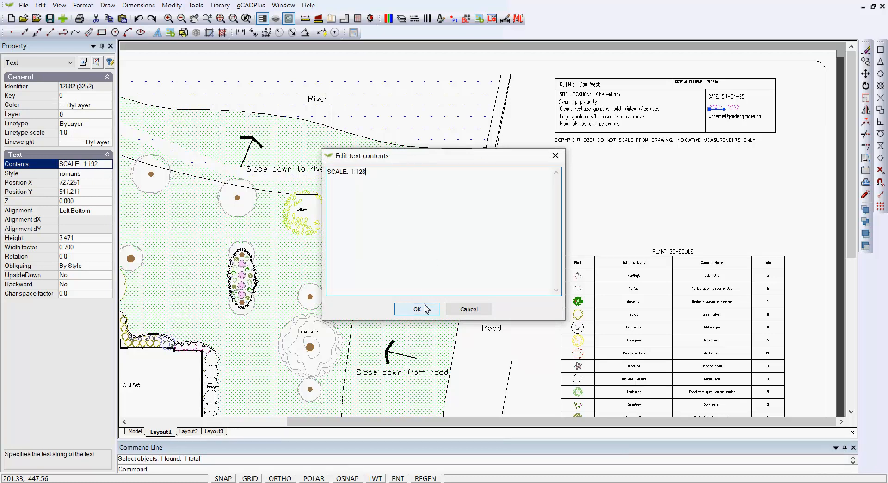
click(417, 309)
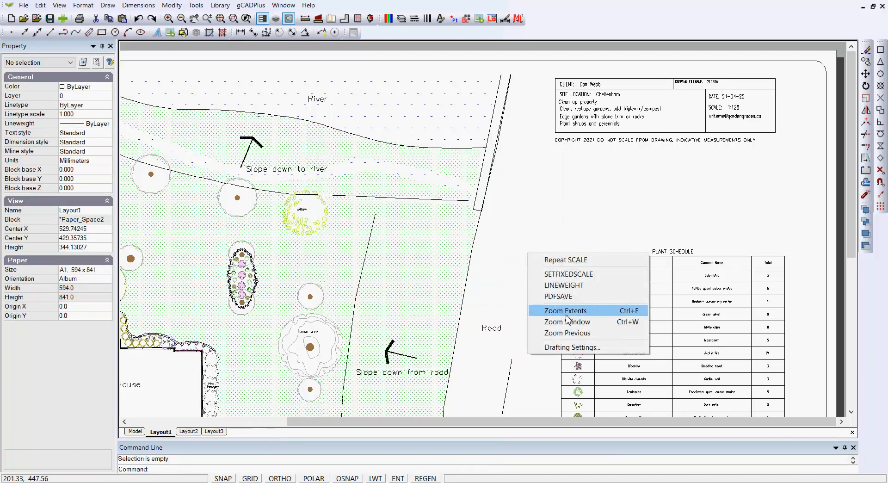
click(564, 310)
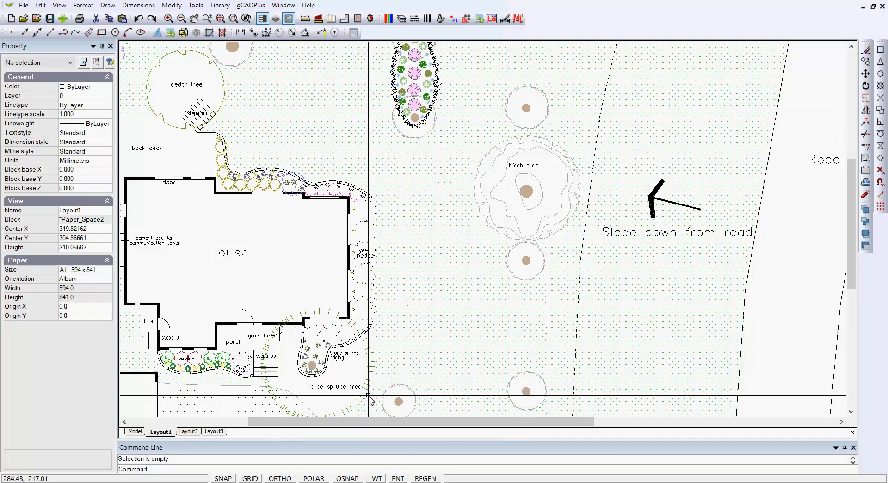
mouse_move(433, 337)
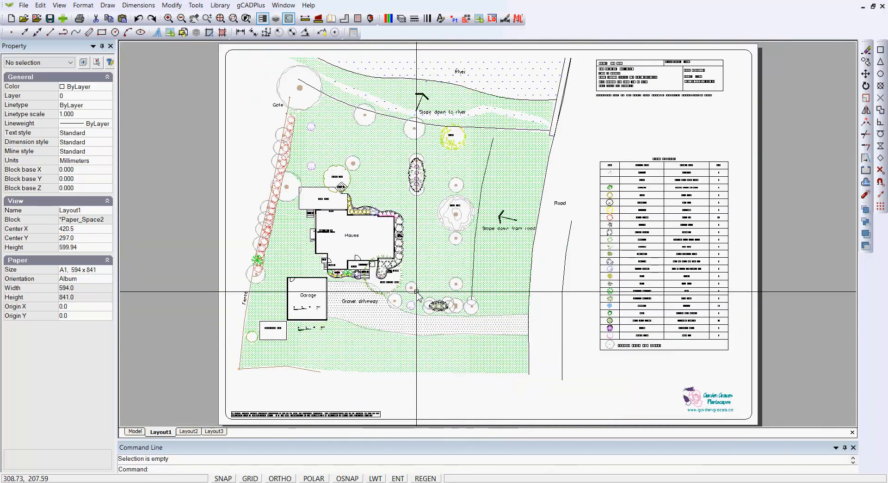
mouse_move(344, 219)
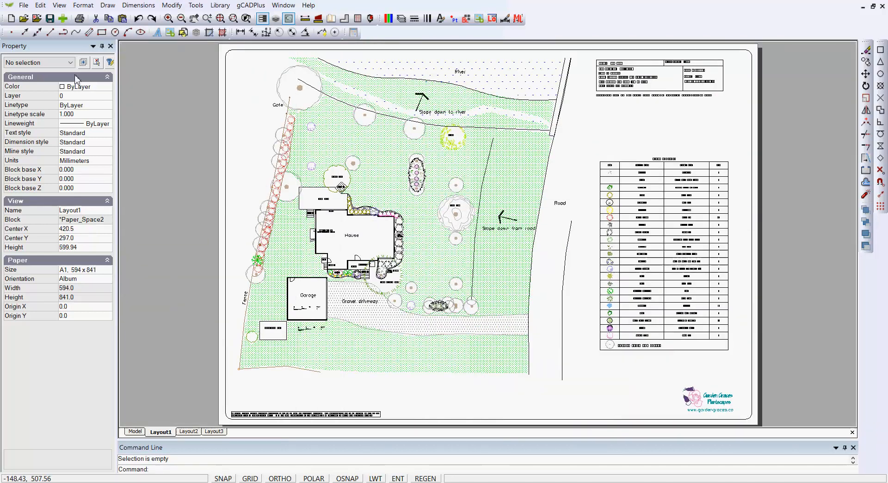
click(24, 5)
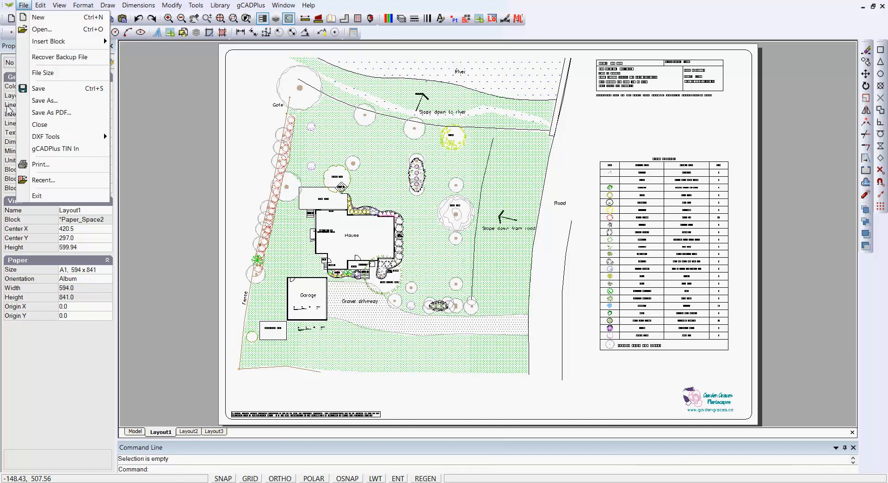
click(40, 164)
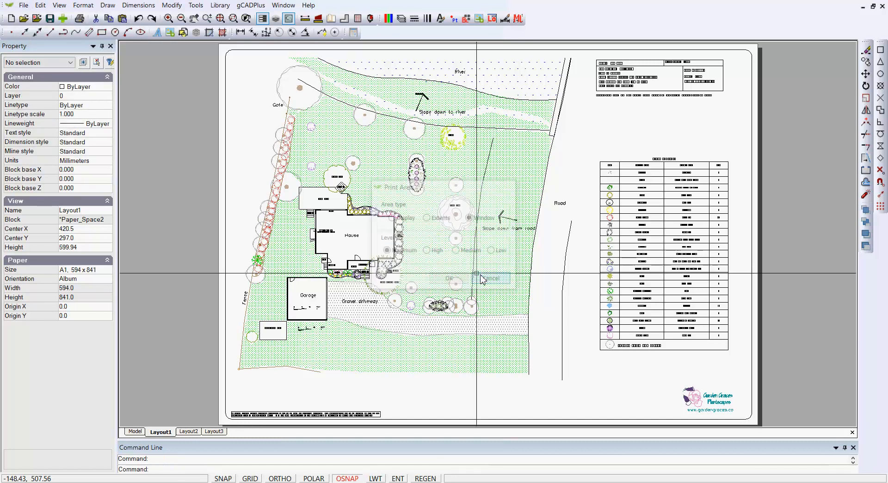
click(24, 5)
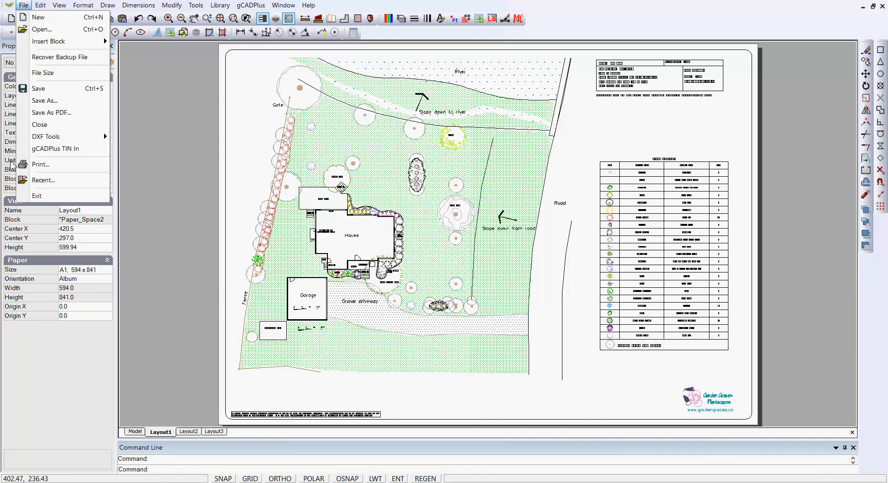
click(41, 164)
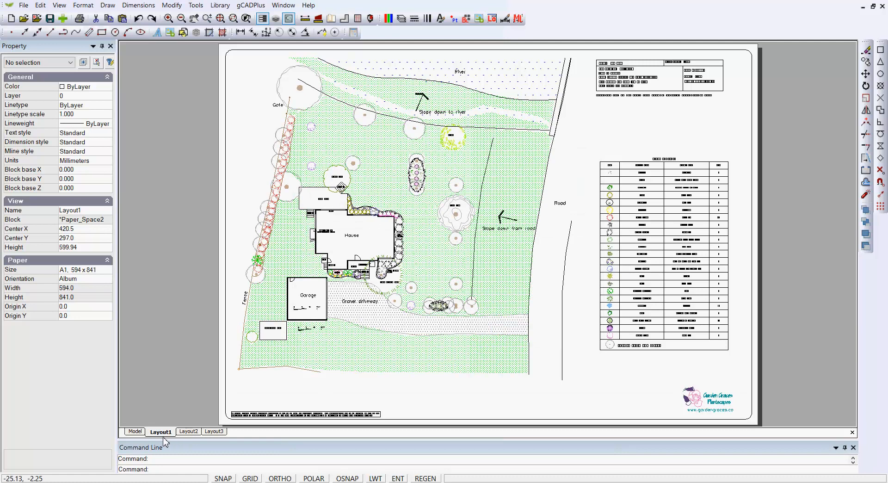
Review the three layouts and their paper sizes in the Layouts manager.
right_click(160, 432)
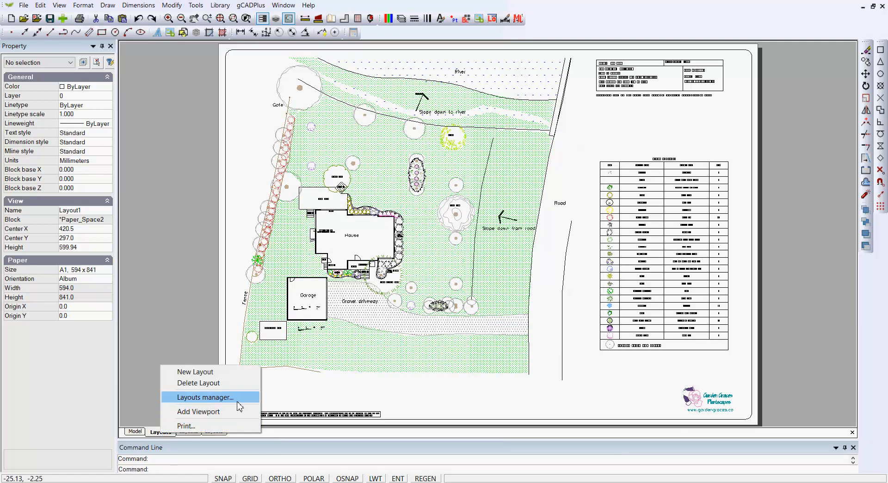
click(206, 396)
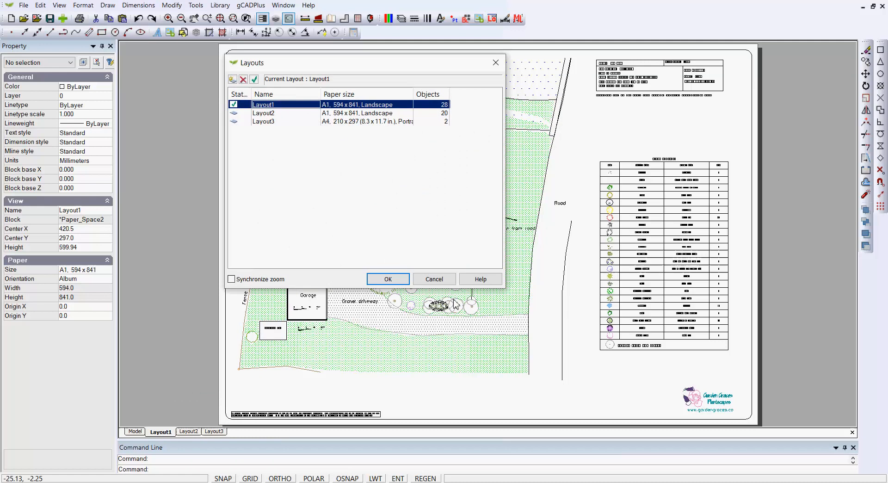
click(388, 278)
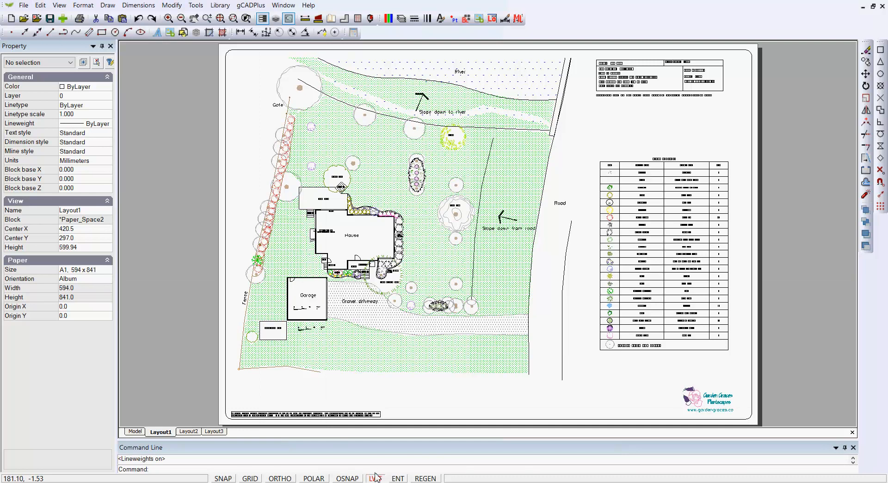
Set the CutePDF Writer paper size to ISO A1 in its advanced document properties.
click(24, 5)
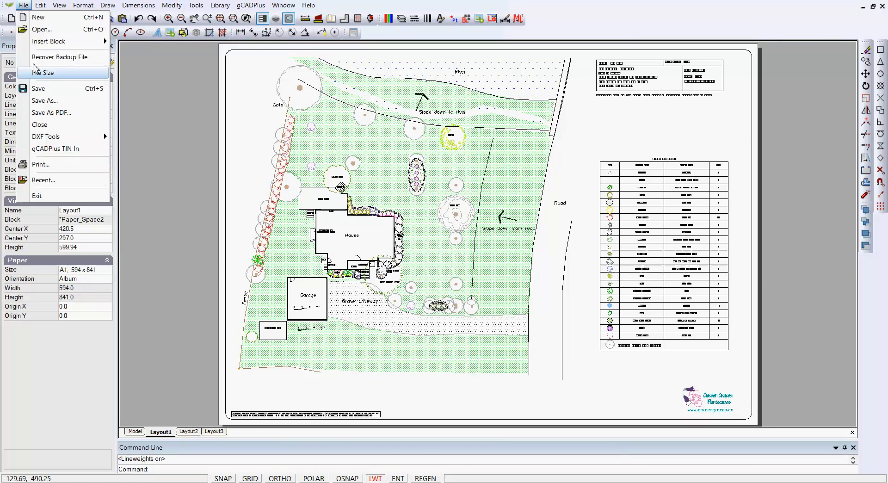
click(40, 163)
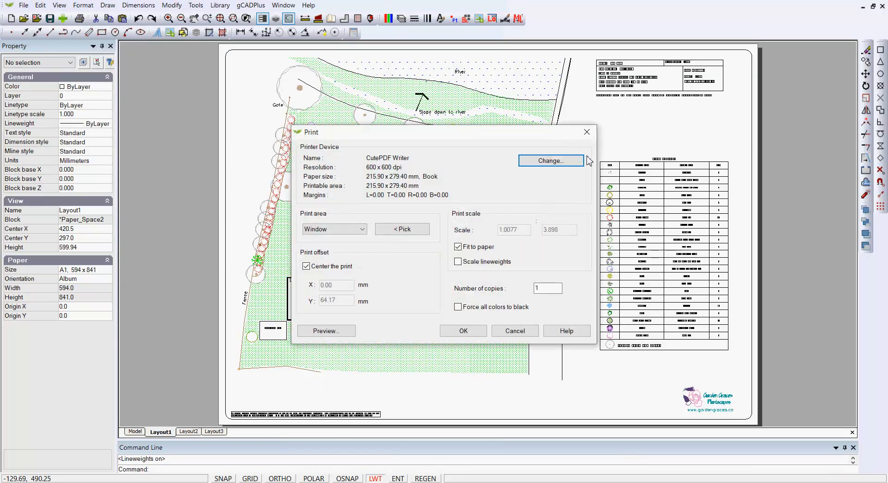
click(548, 160)
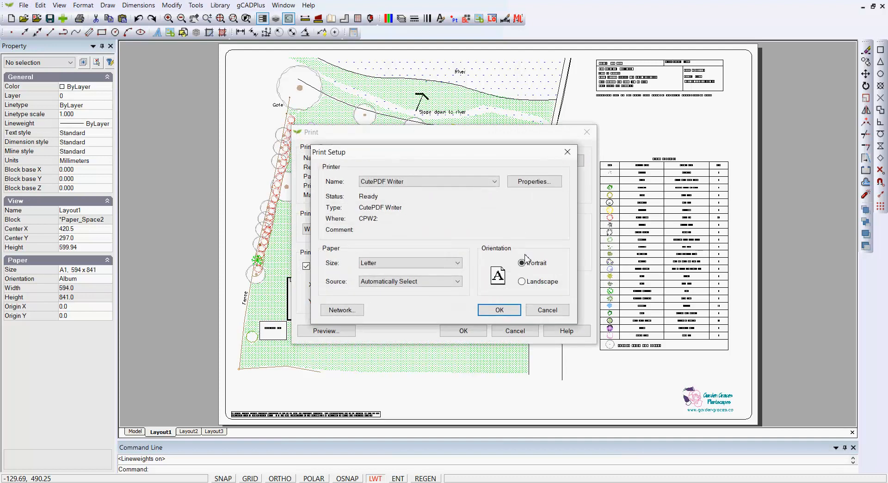
click(533, 181)
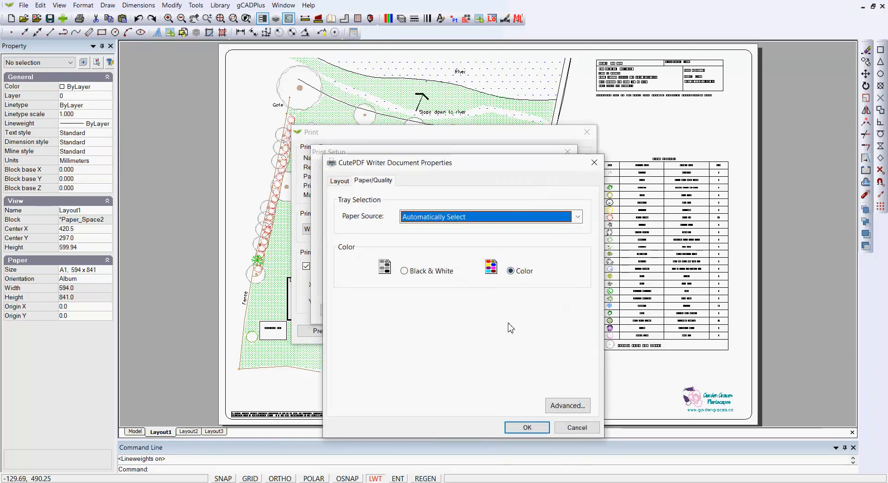
mouse_move(422, 343)
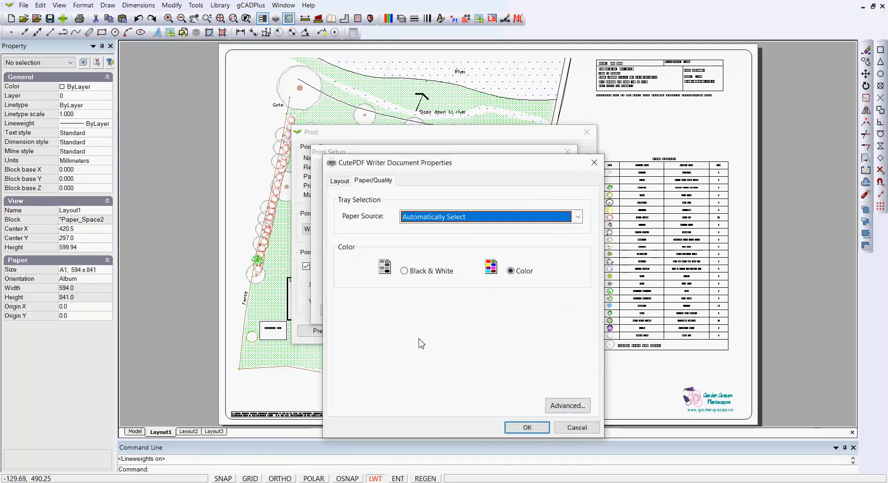
click(566, 405)
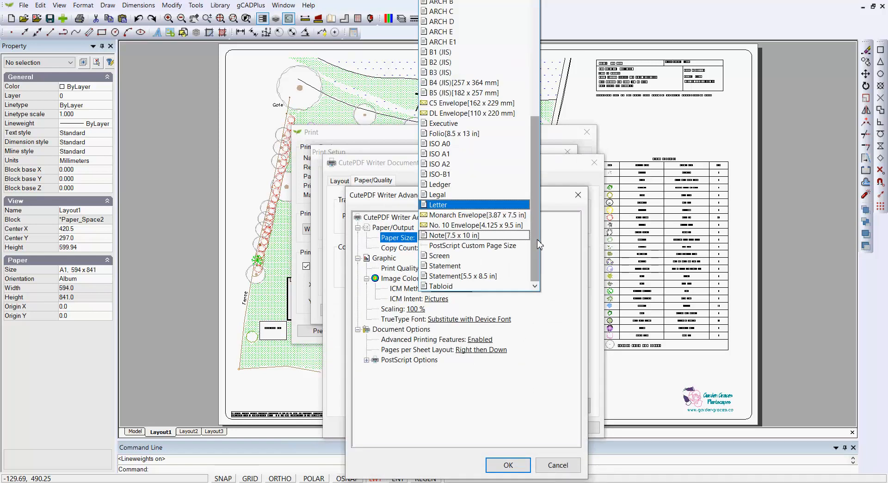
click(440, 154)
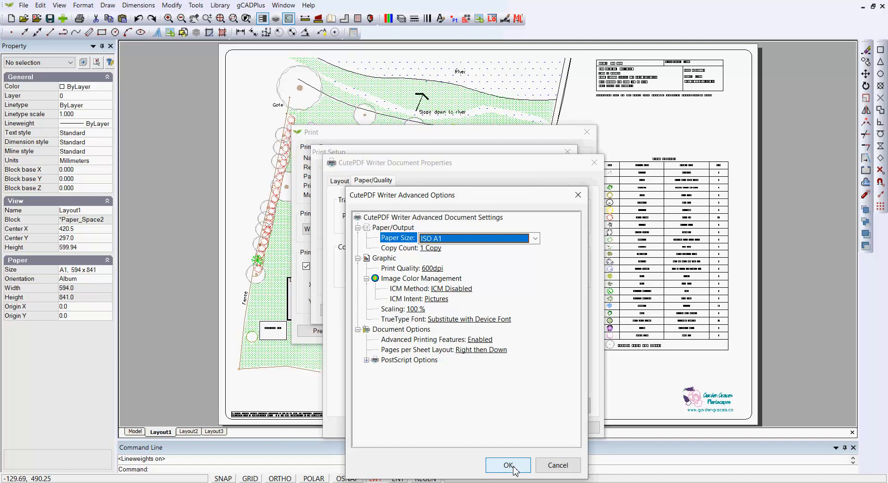
click(507, 464)
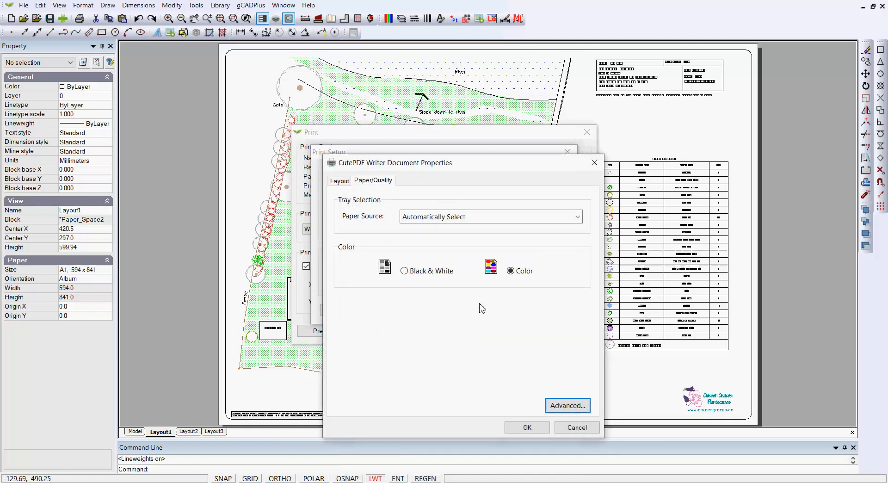
Accept the printer properties and set the page to landscape orientation.
click(526, 427)
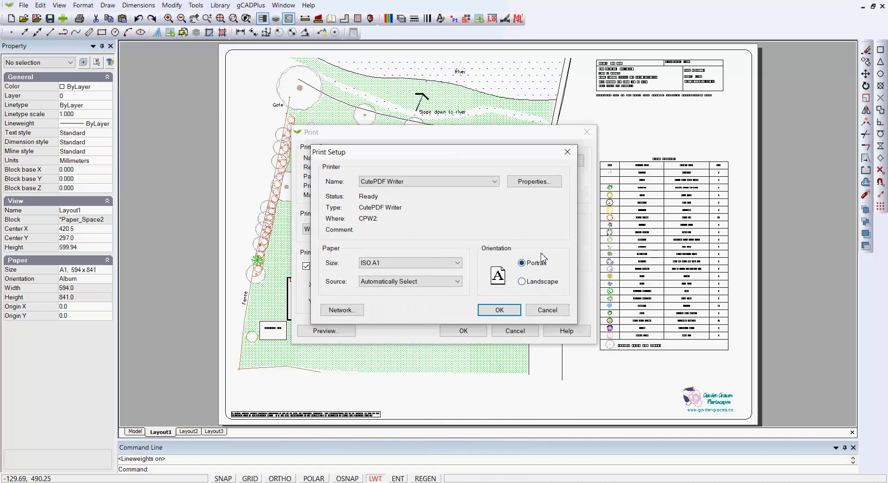
click(521, 281)
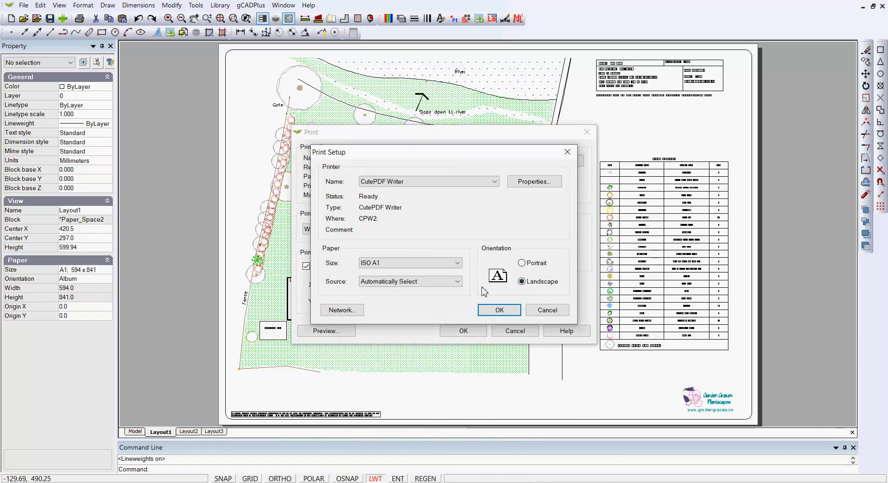
click(498, 310)
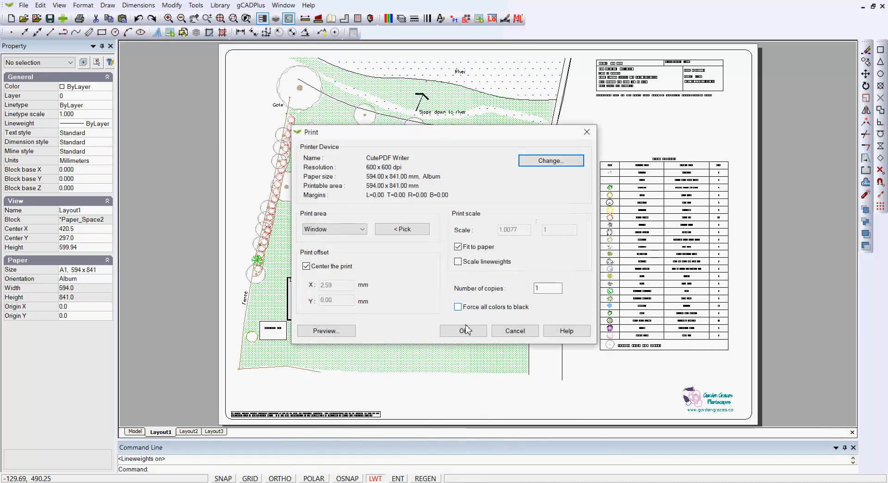
Preview the garden plan, schedule and title block laid out on the A1 landscape sheet.
click(325, 331)
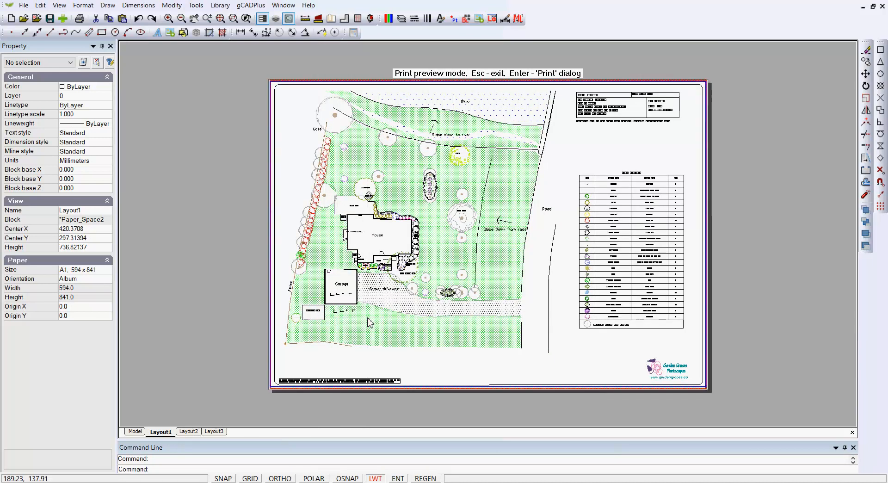
mouse_move(469, 337)
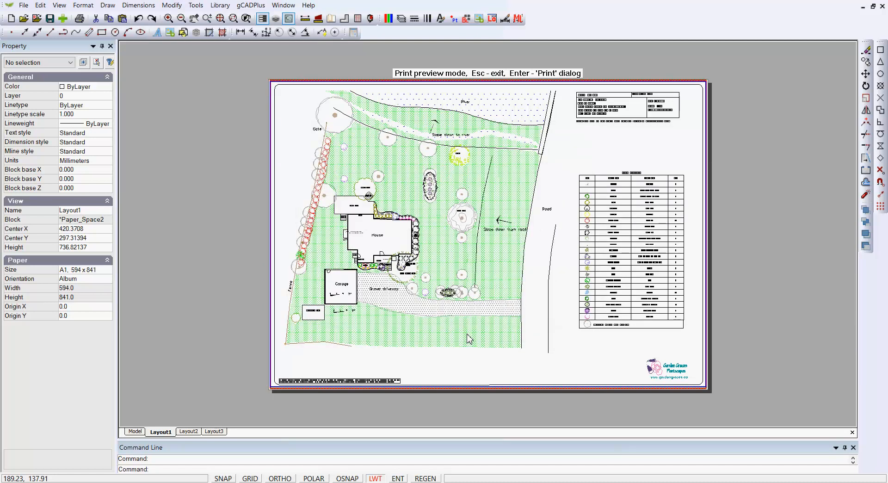
mouse_move(466, 337)
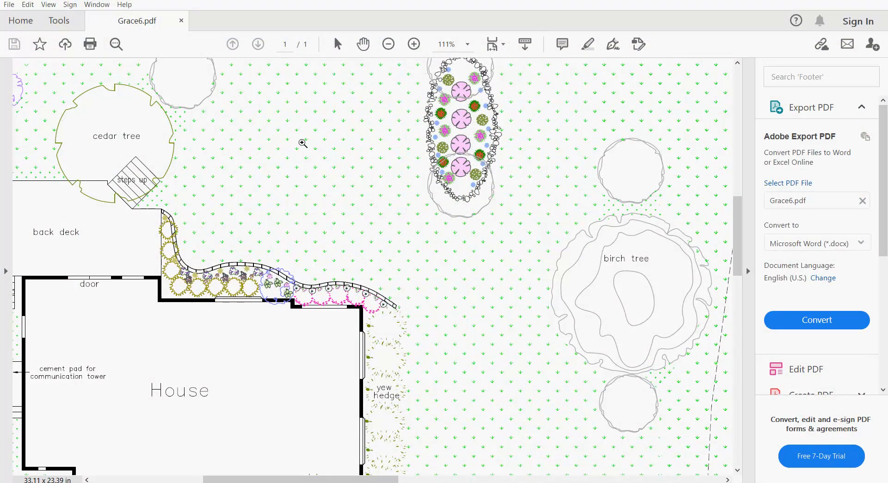
mouse_move(296, 159)
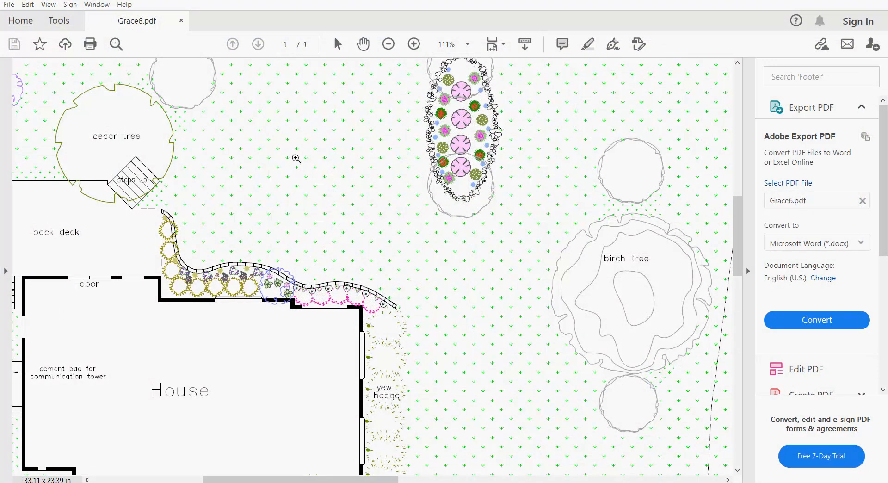